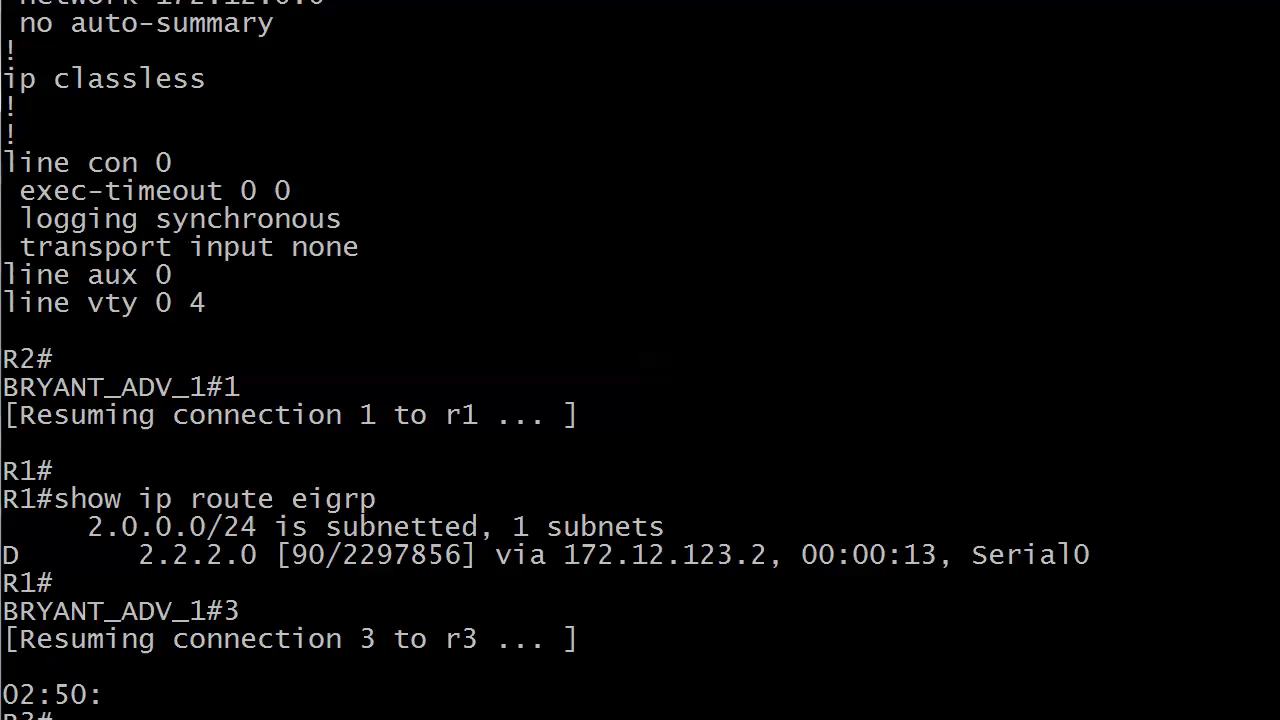
{"action": "scroll", "scroll_direction": "down", "scroll_amount": 3}
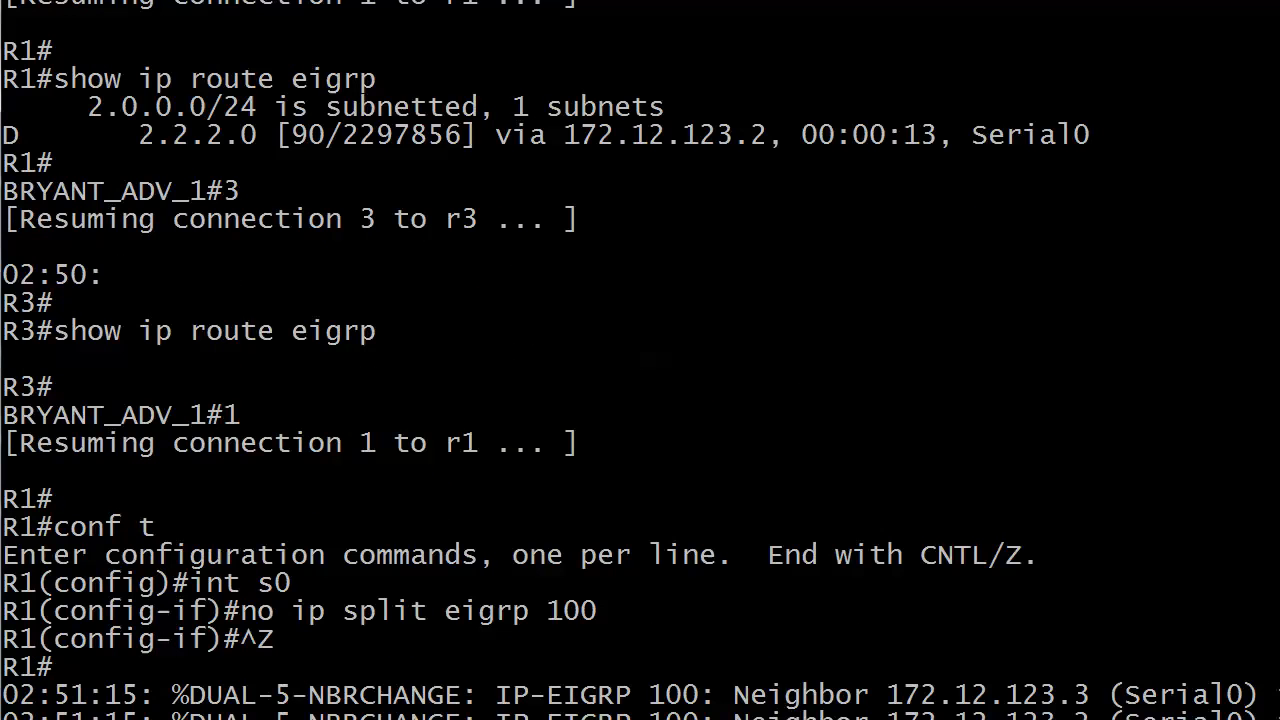
{"action": "type", "text": "wr"}
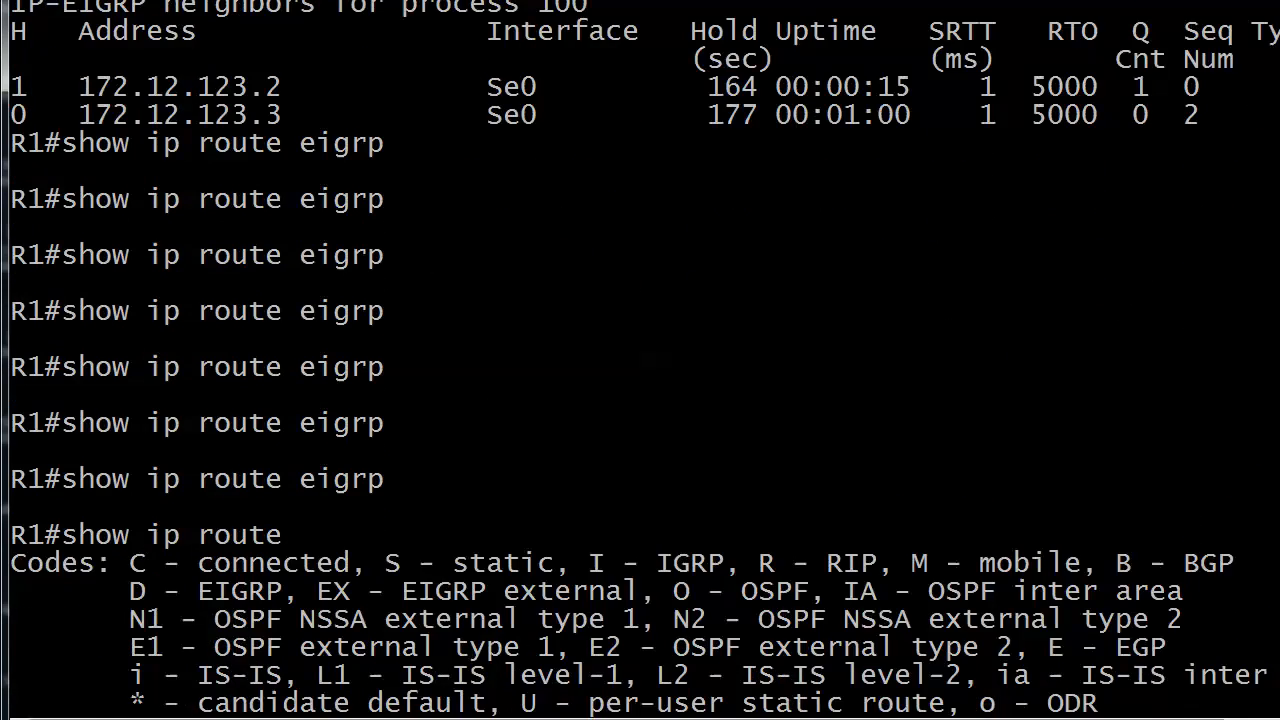
{"action": "scroll", "scroll_direction": "down", "scroll_amount": 3}
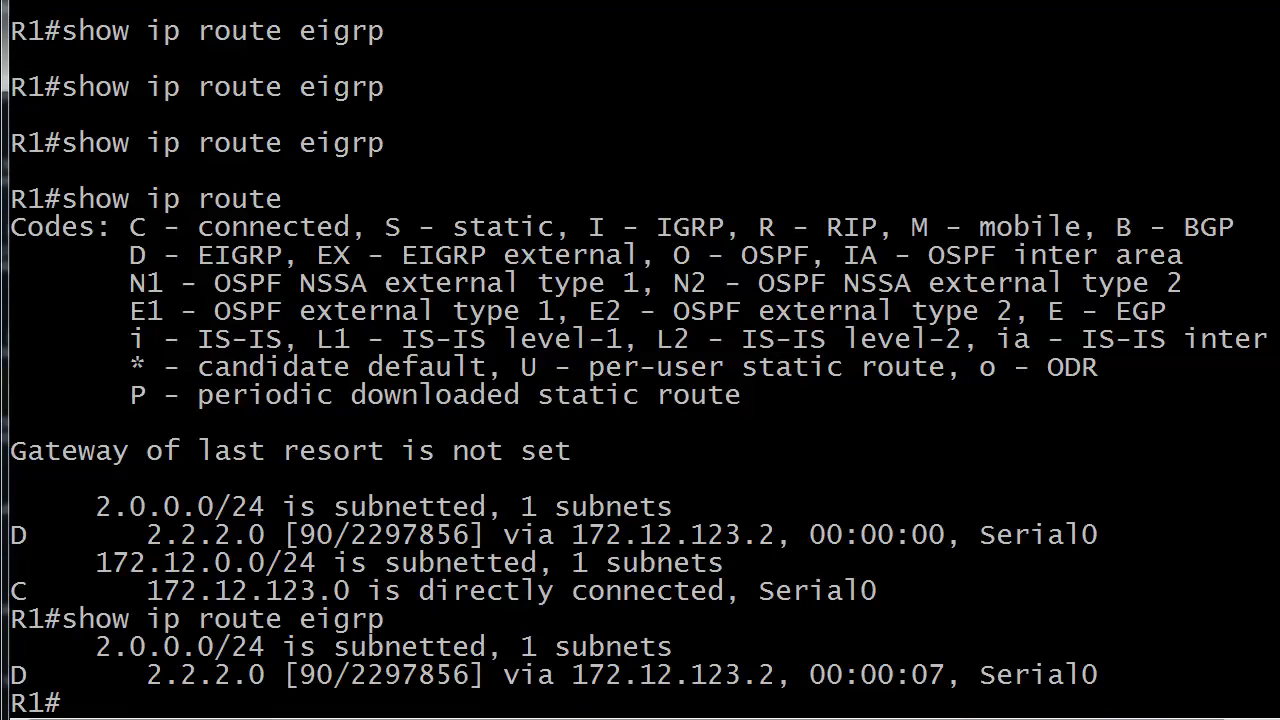